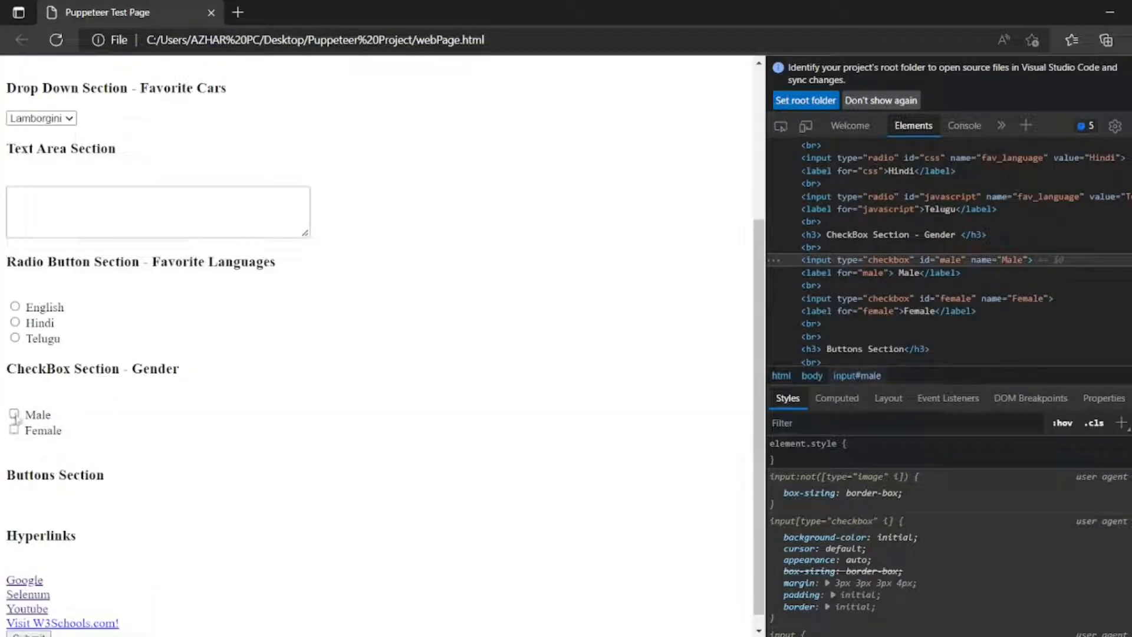
Tick the Male checkbox on the local test page
click(15, 413)
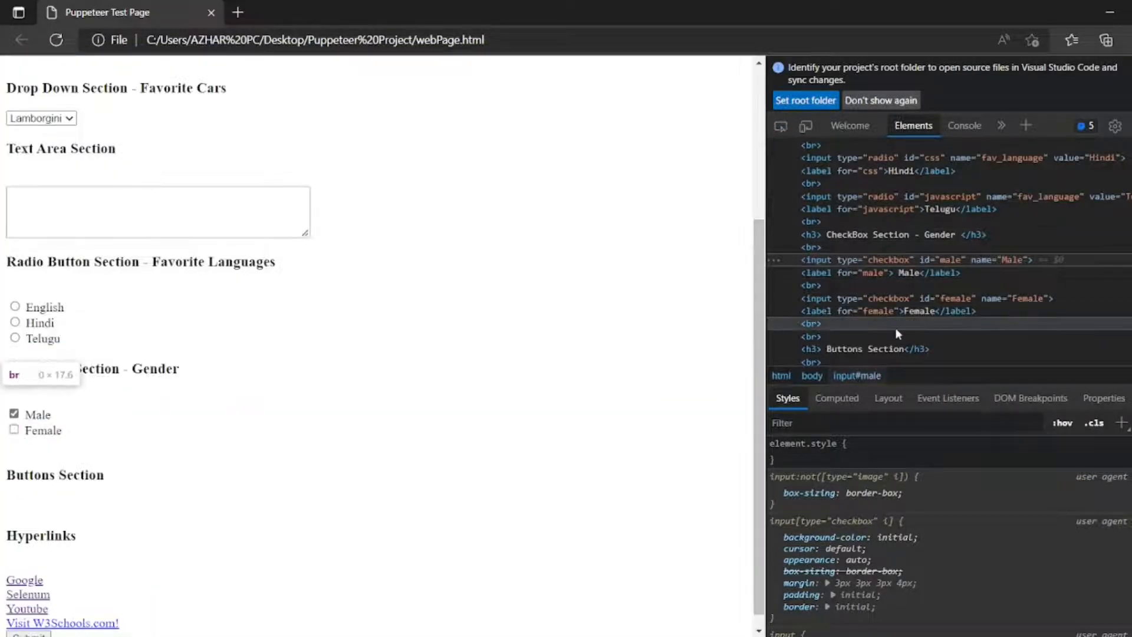
mouse_move(291, 489)
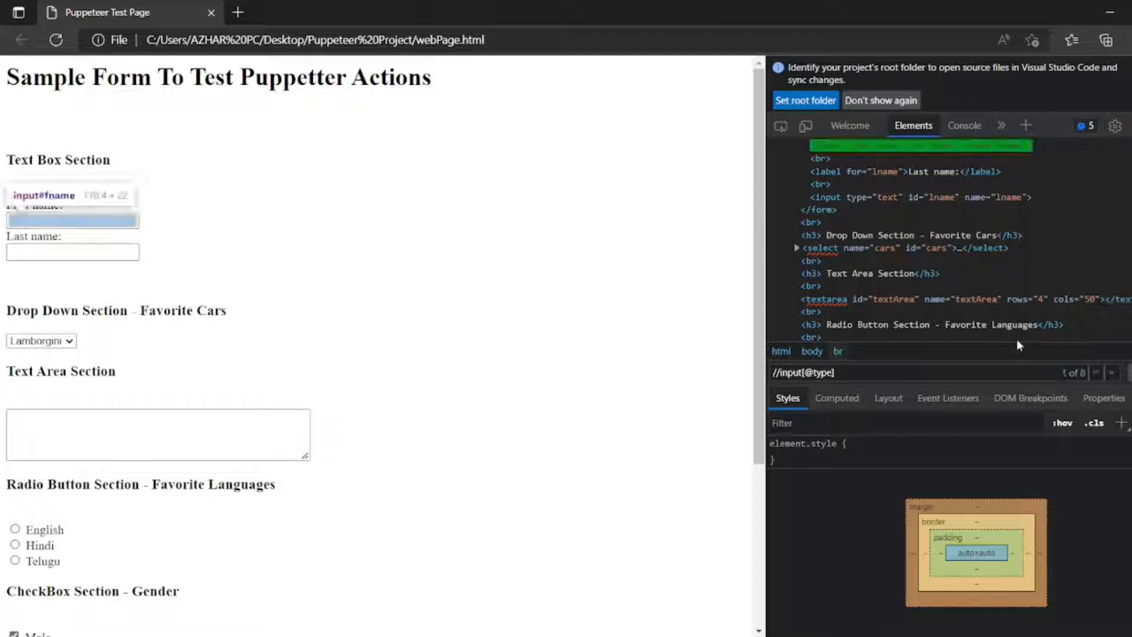
text(")
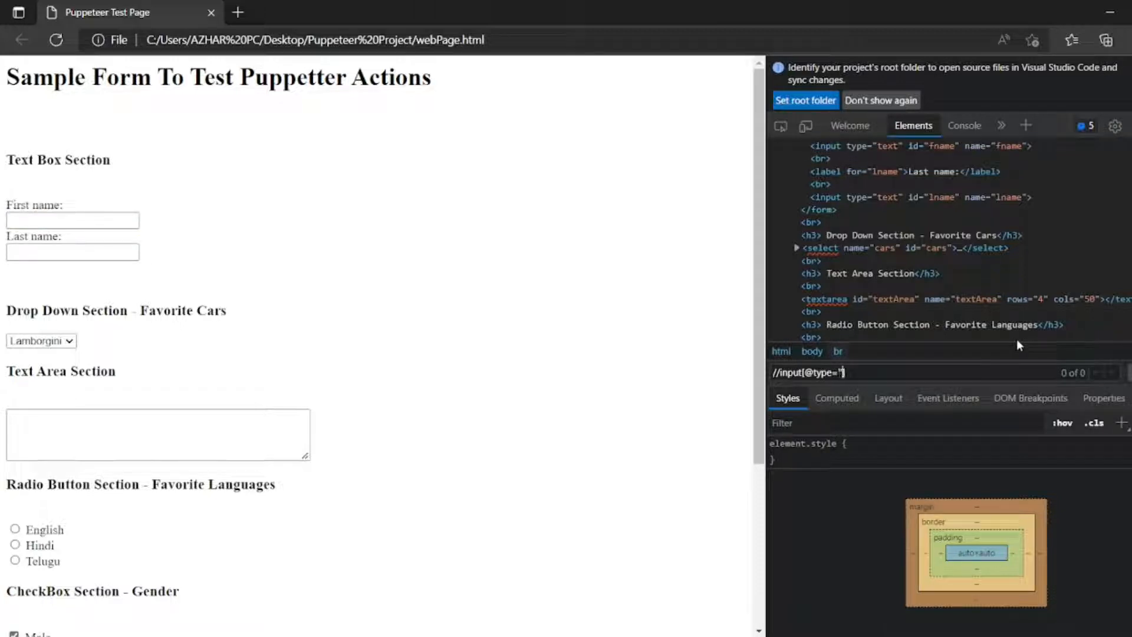
text(checkbox)
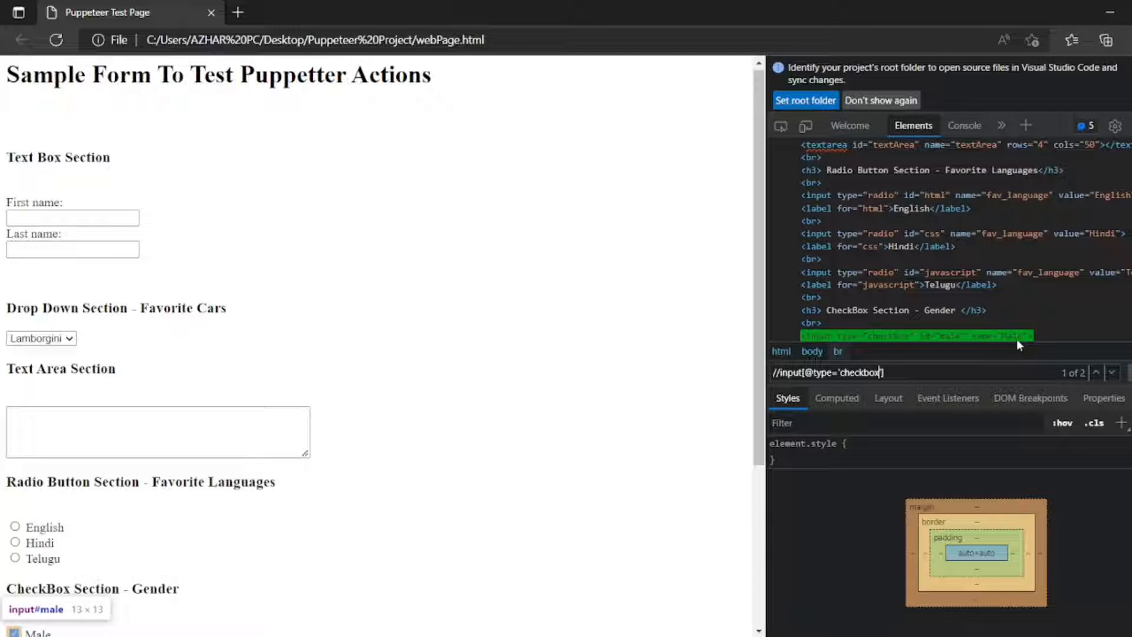
click(13, 632)
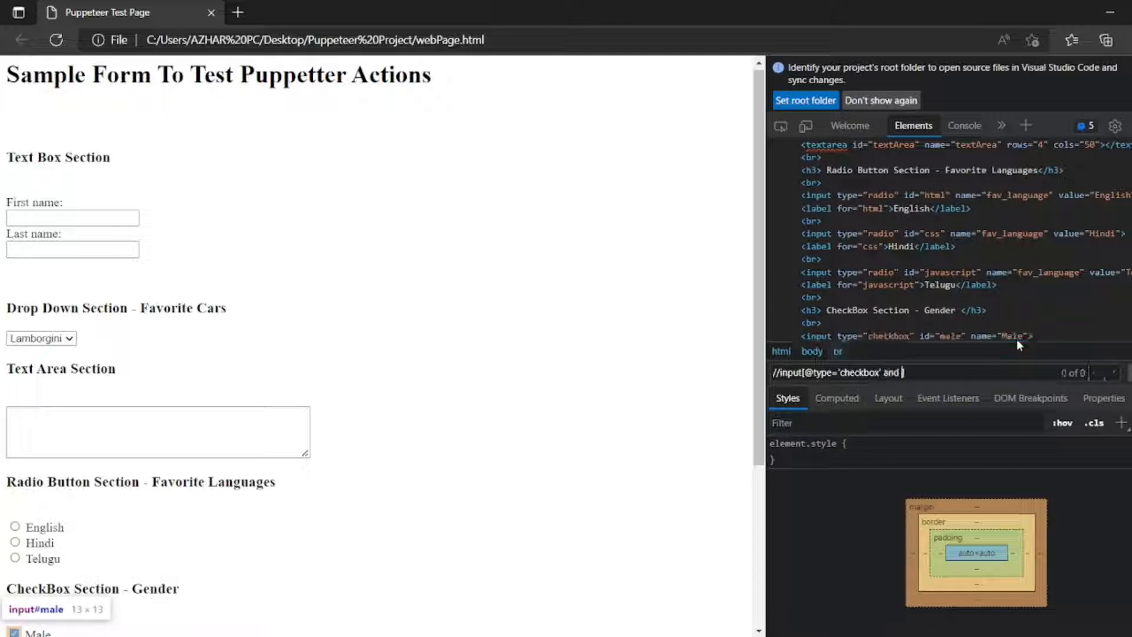
text(@name=)
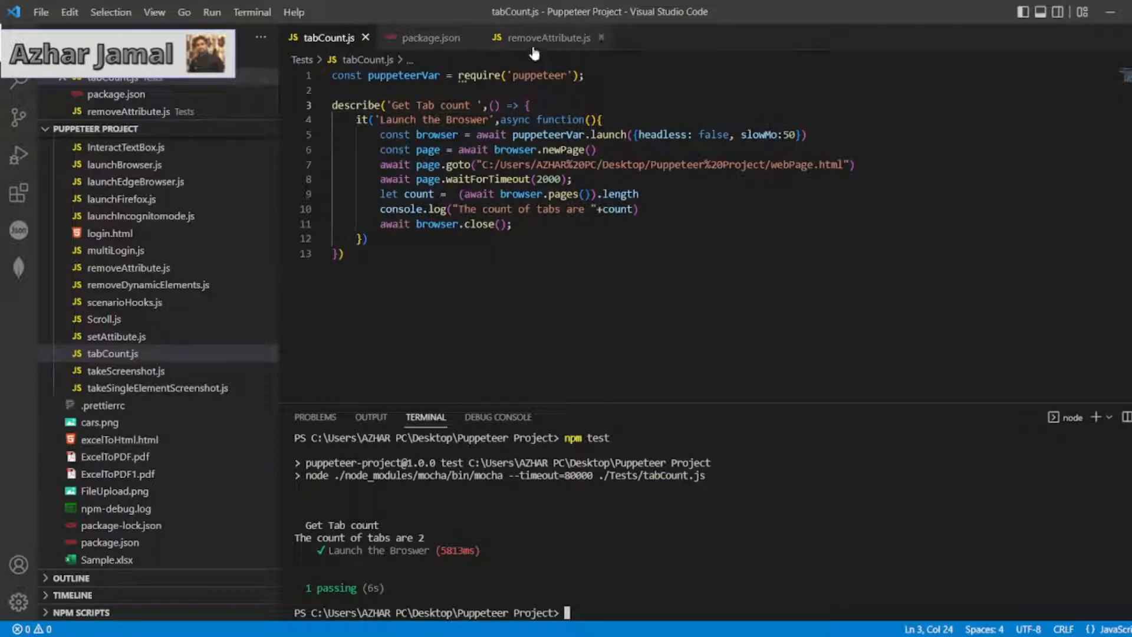
Copy all of removeAttribute.js into a new Tests file named isChecked.js
click(549, 38)
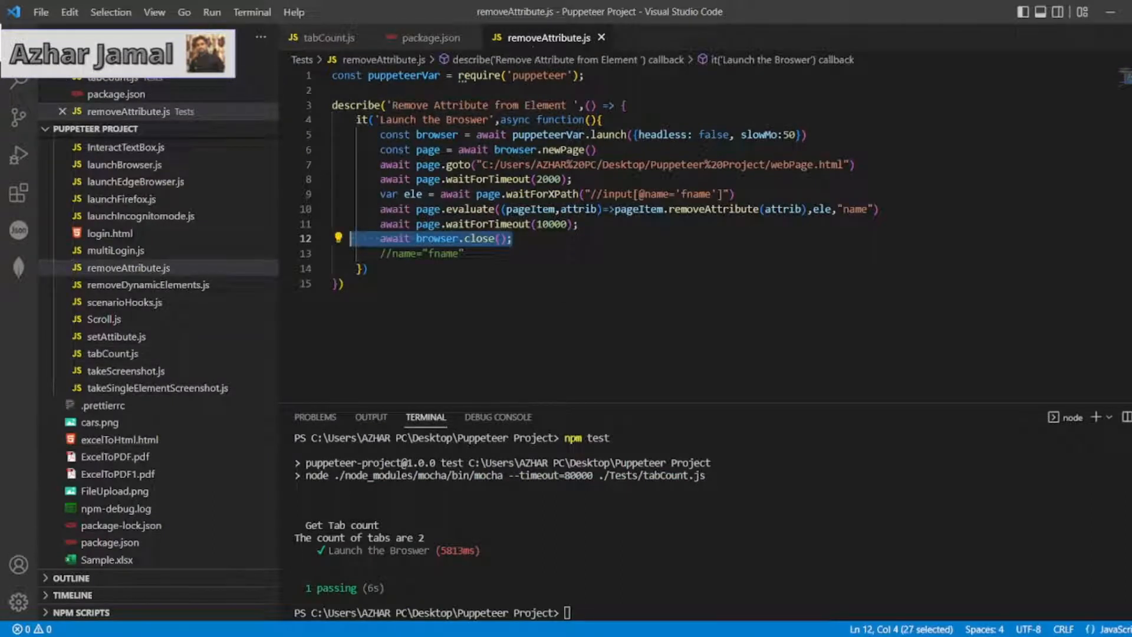
key(ctrl+a)
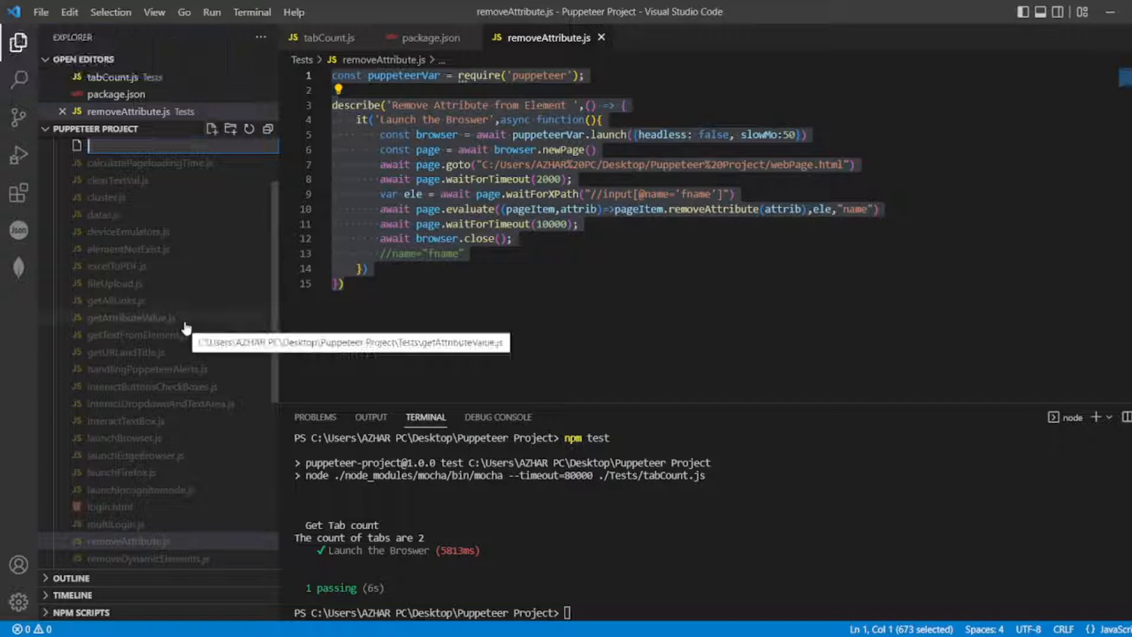
text(isChecke)
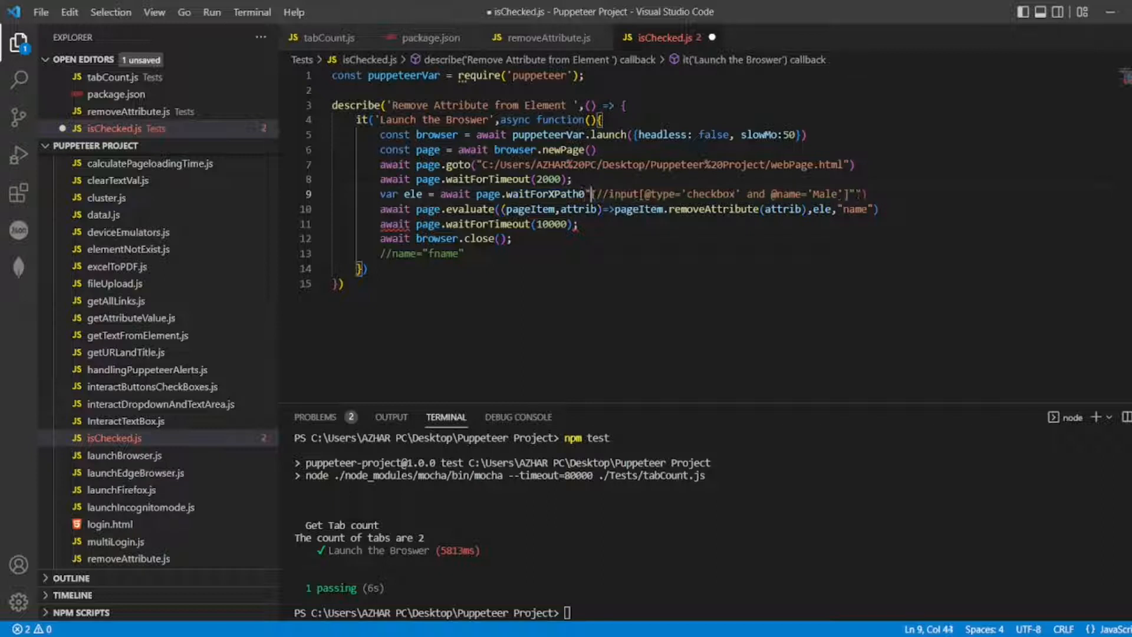
Add await ele.click({clickCount:1}) after the waitForXPath line in isChecked.js
text(eaw)
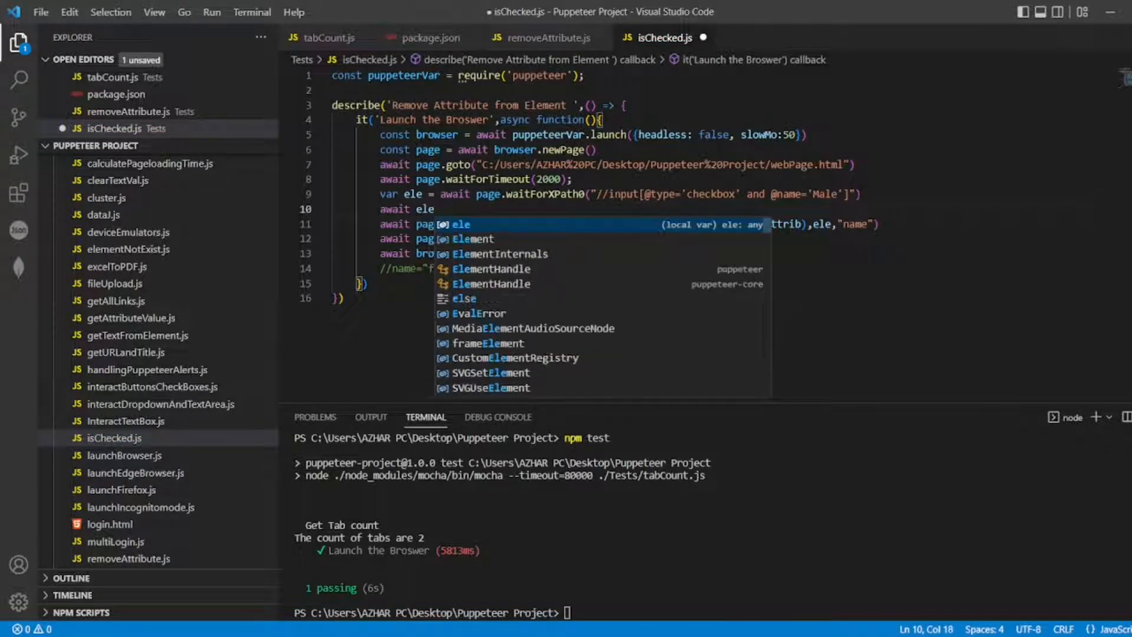
text(.)
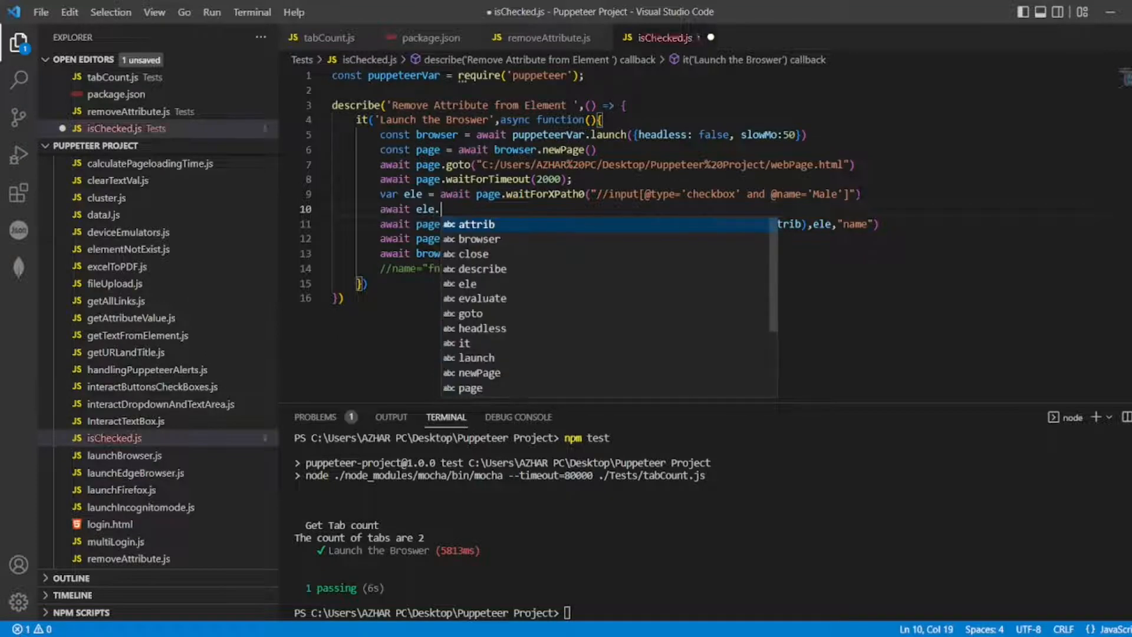
text(click)
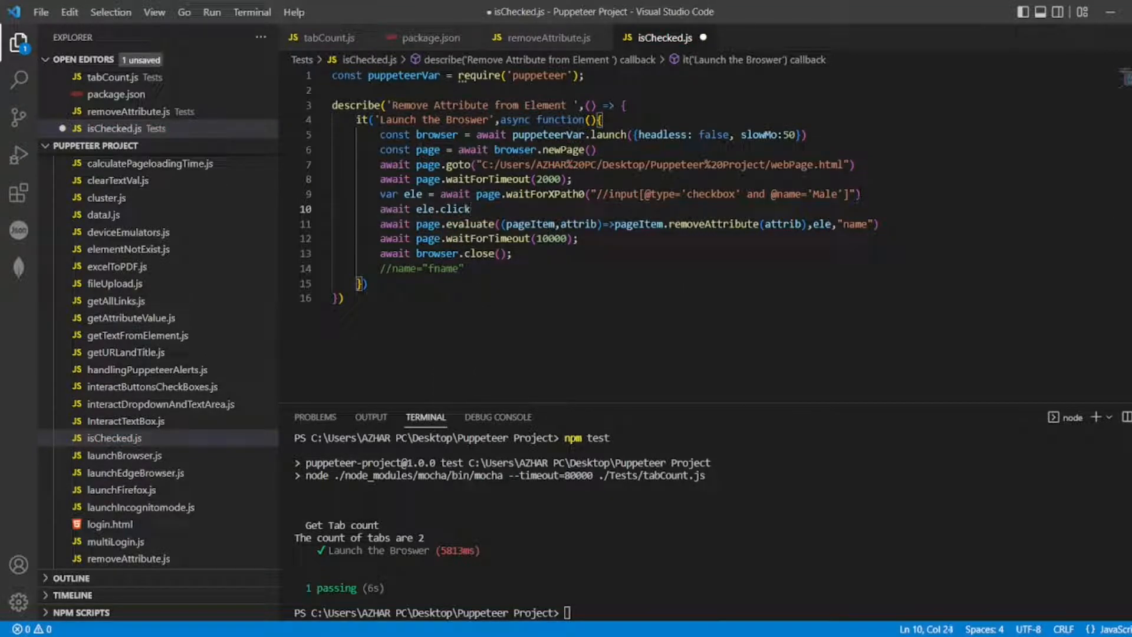
text(()
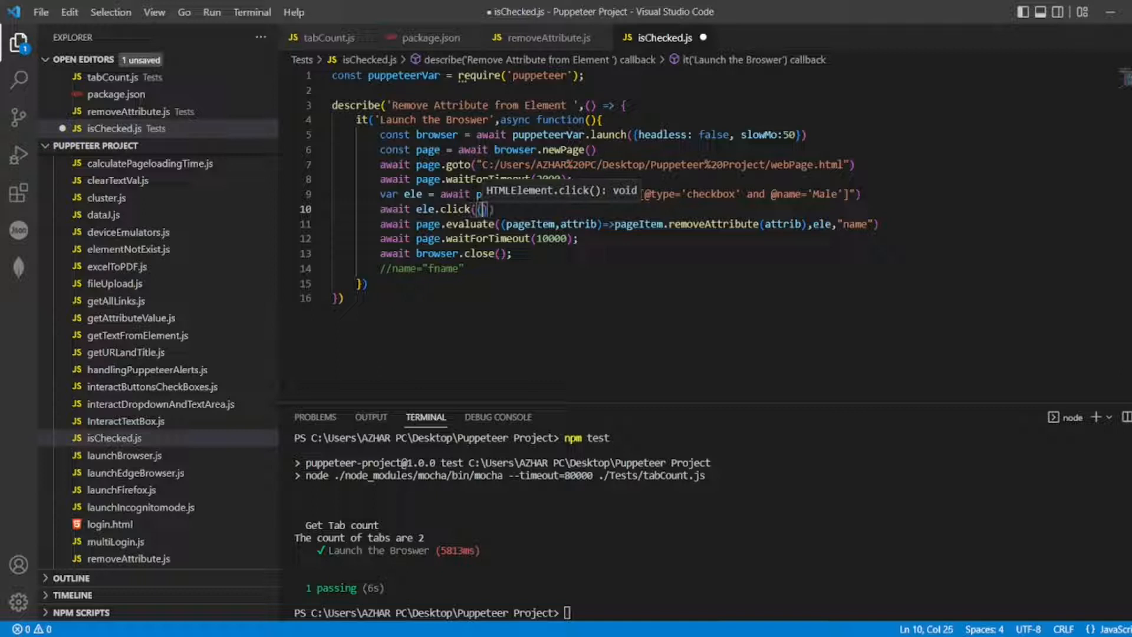
text(clickCount:1)
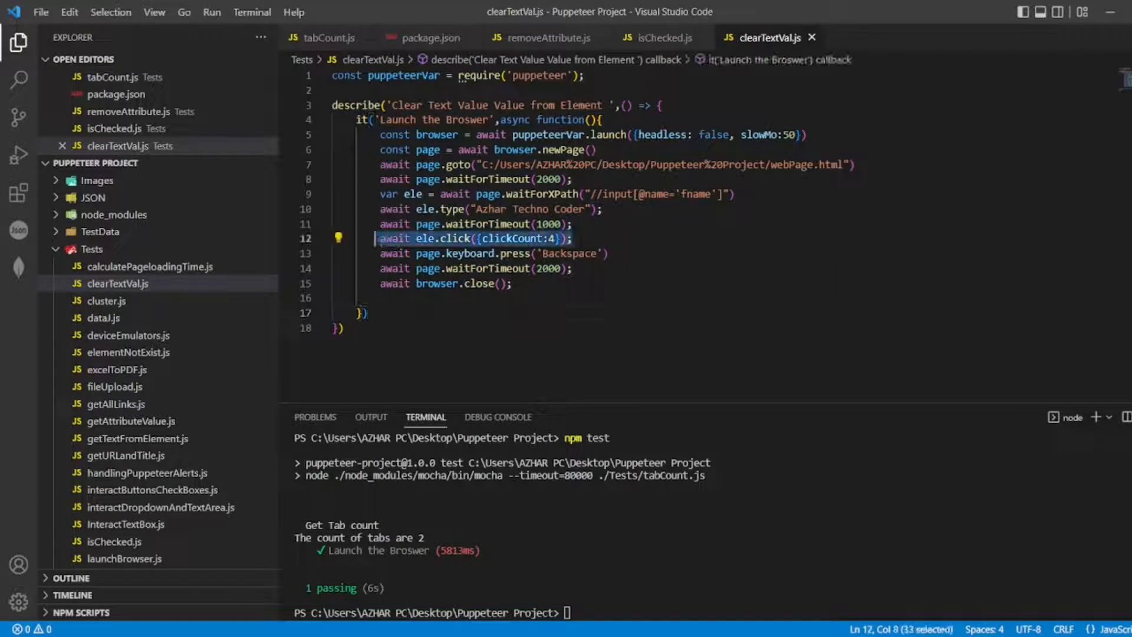
Change the click call in isChecked.js to clickCount:1 and select a code line
click(662, 37)
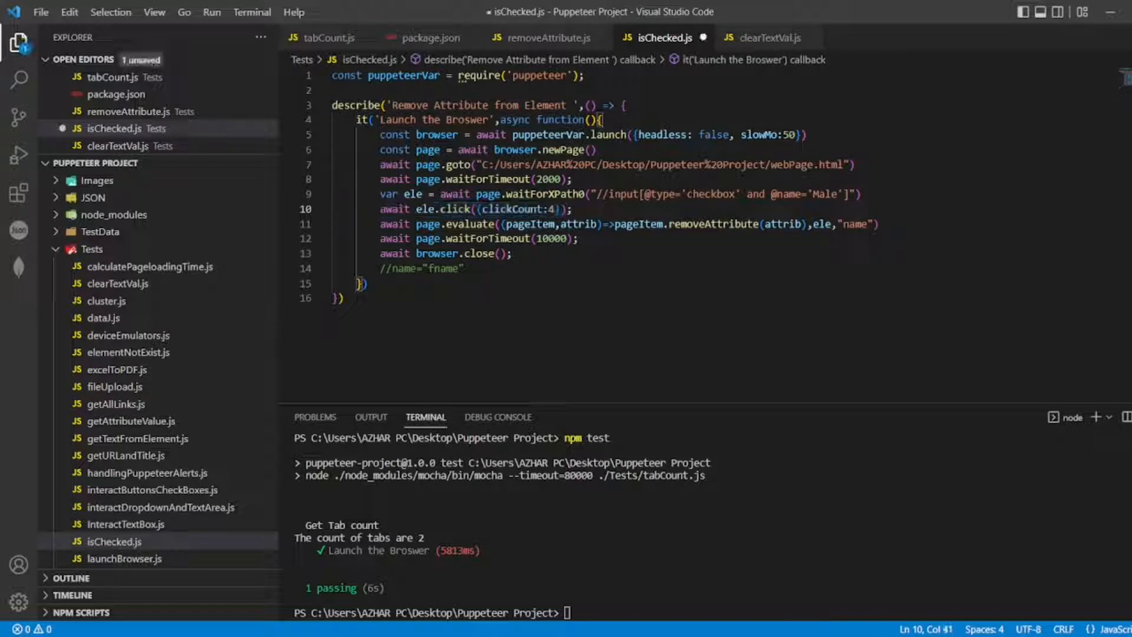
text(1)
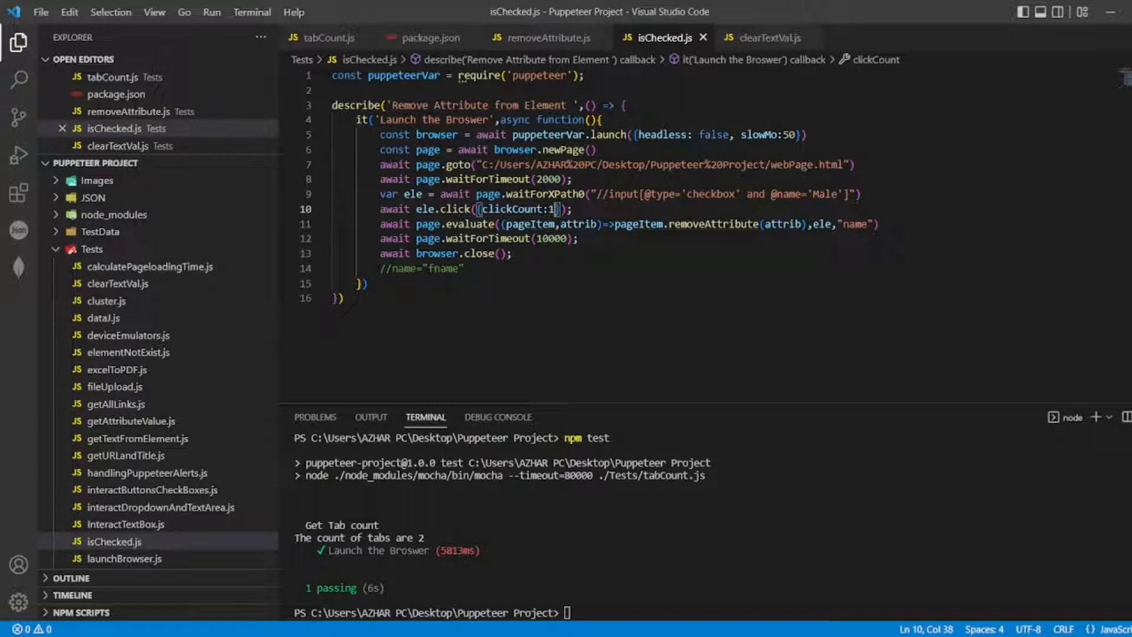
triple_click(475, 179)
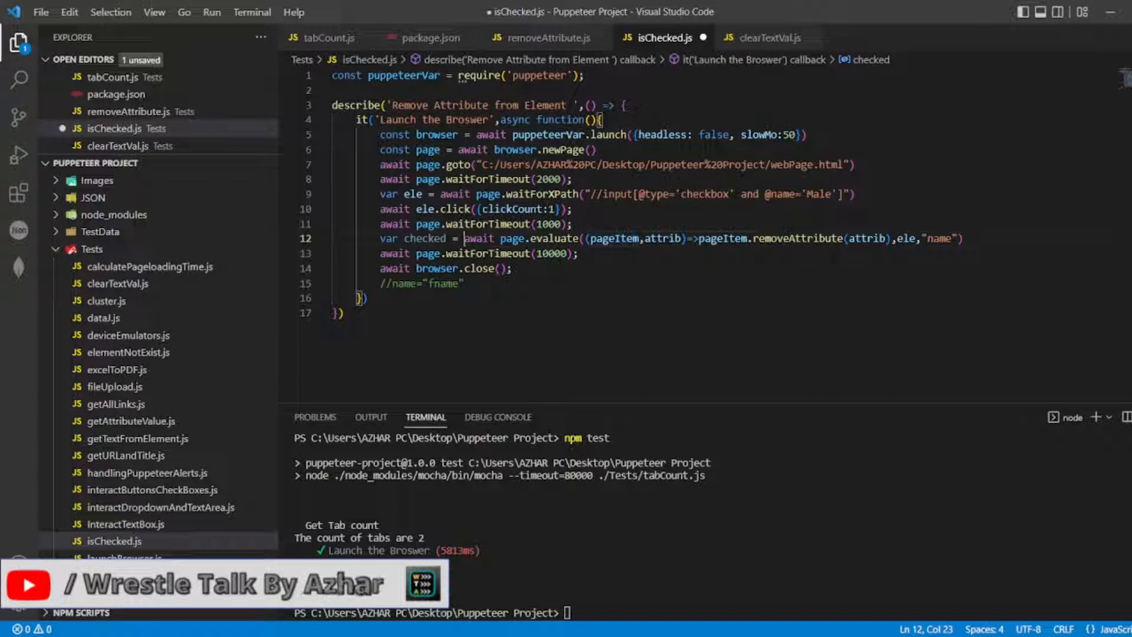
Make page.evaluate return pageItem.checked, dropping the attrib and name arguments
click(658, 238)
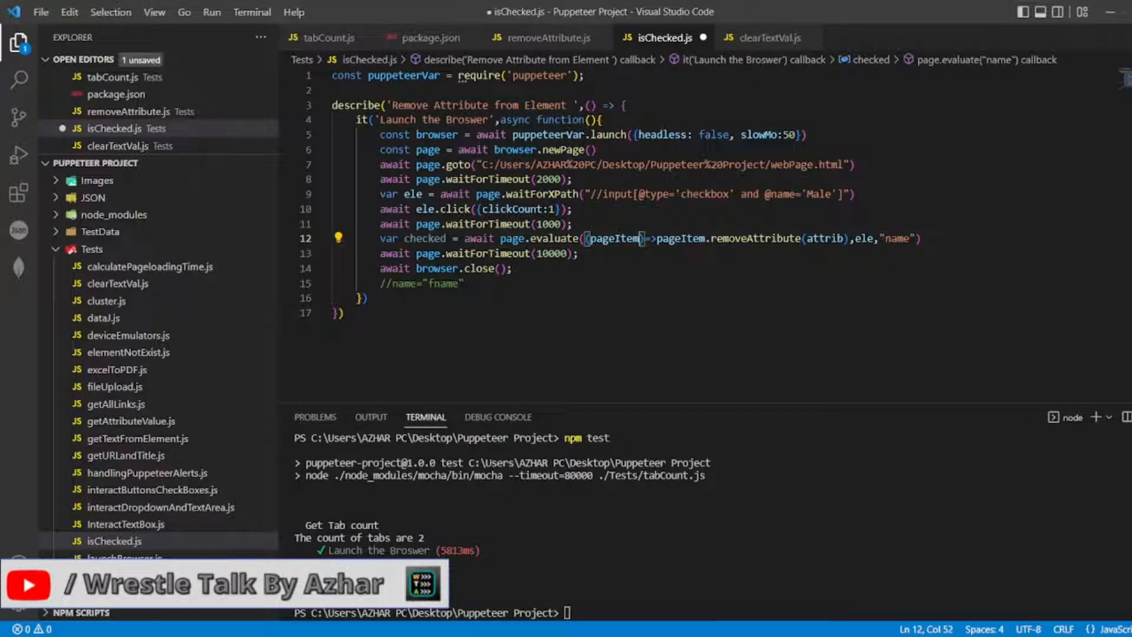
double_click(753, 238)
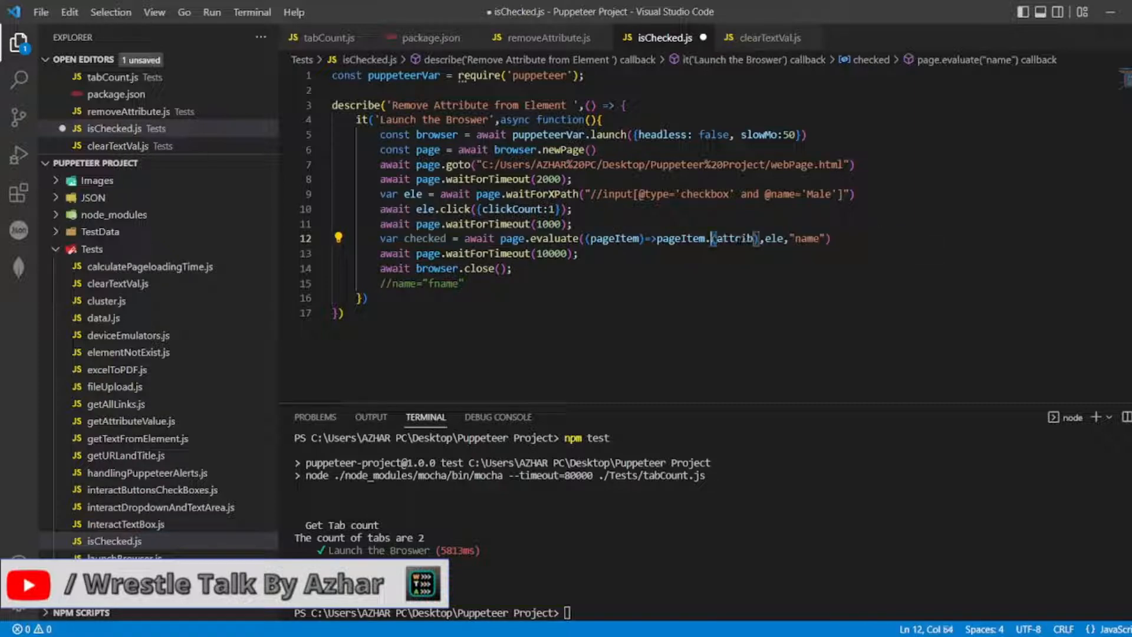
text(checked)
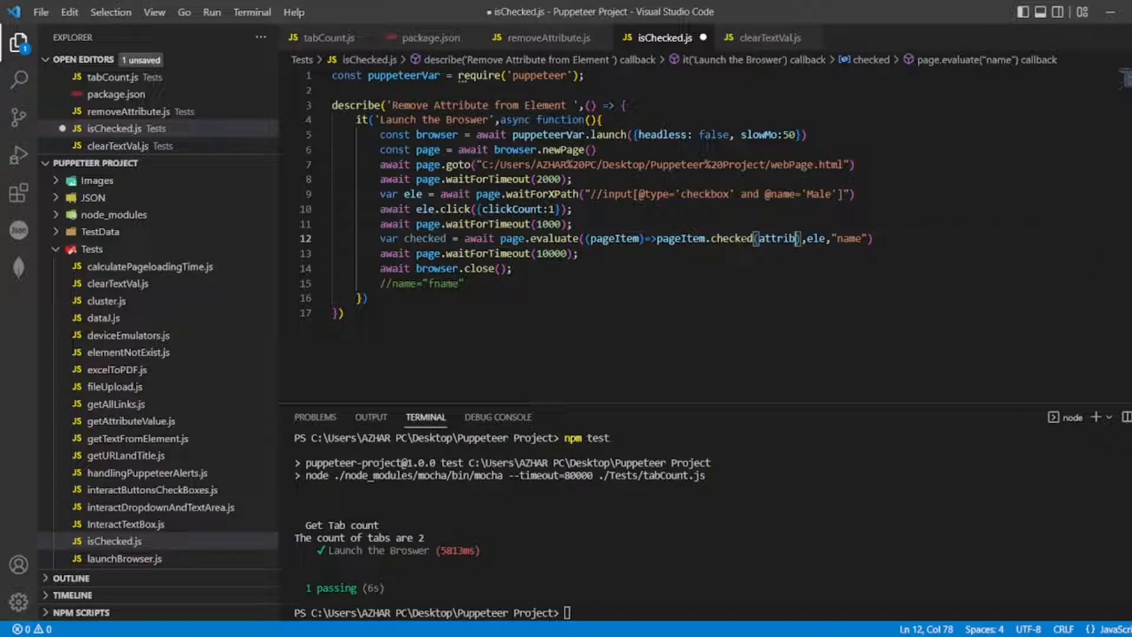
key(BackSpace)
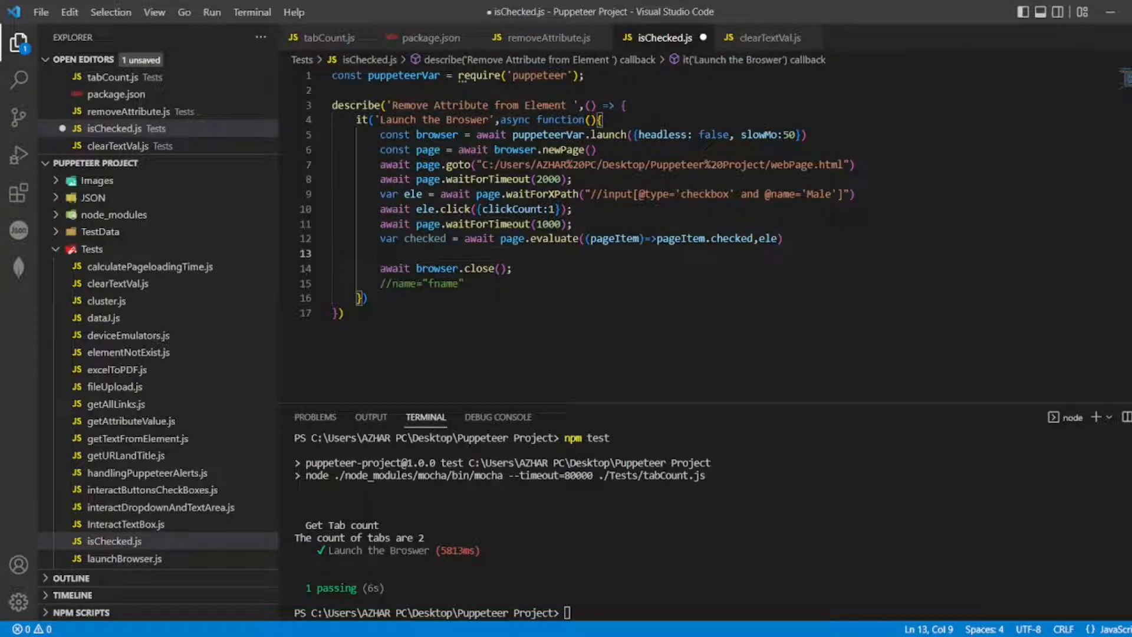
Add console.log(checked) to isChecked.js and move to package.json
text(console.)
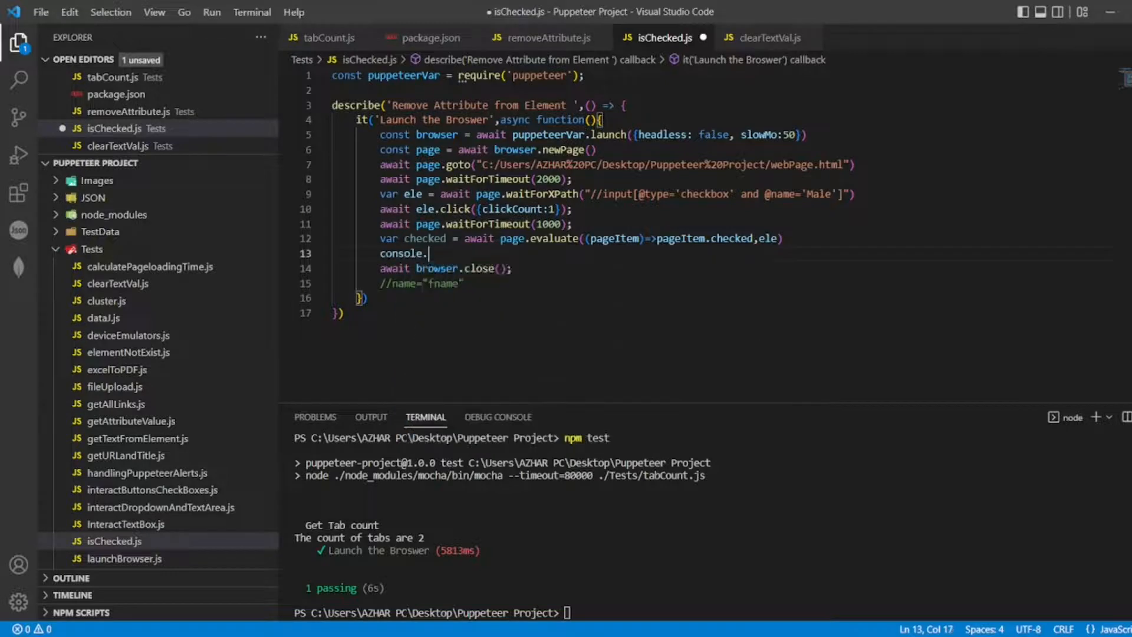
text(log(c)
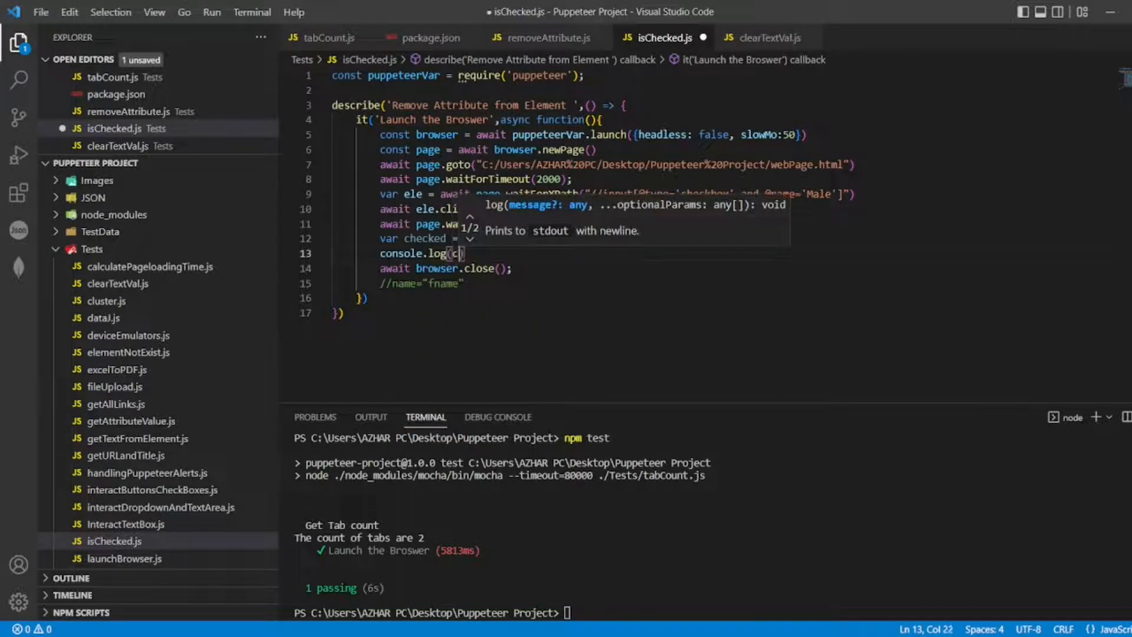
text(hecked)
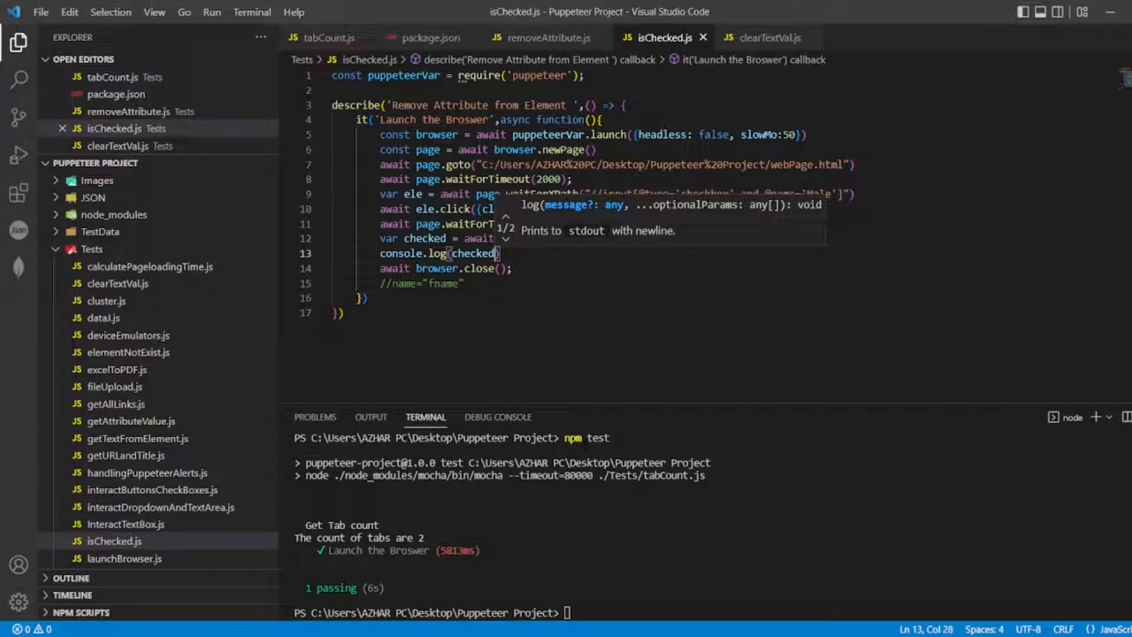
mouse_move(653, 56)
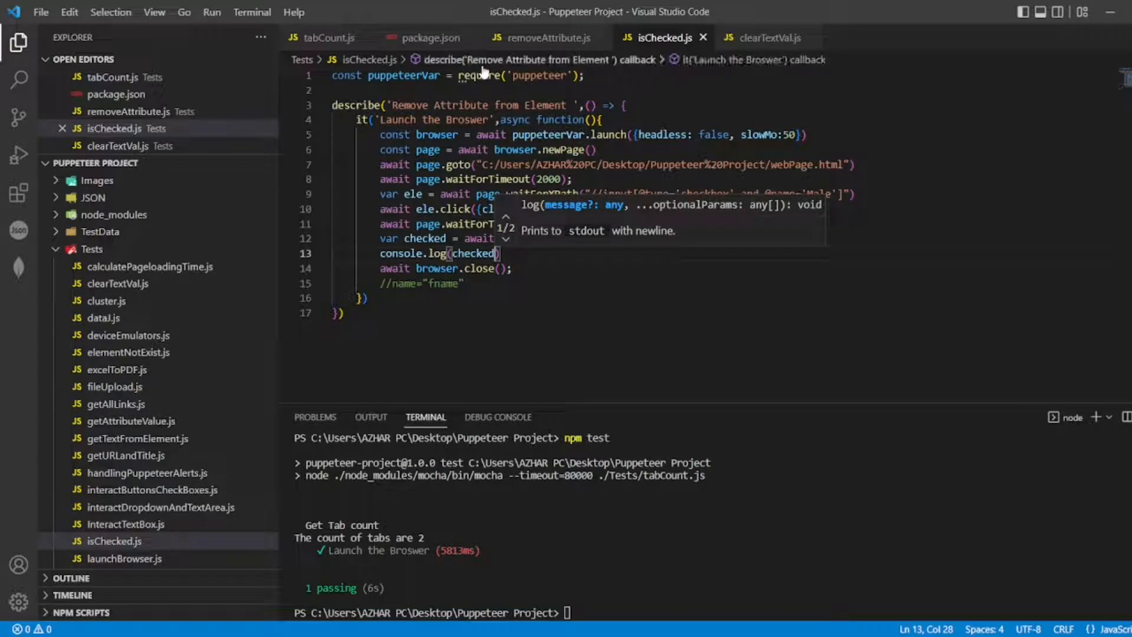
click(429, 38)
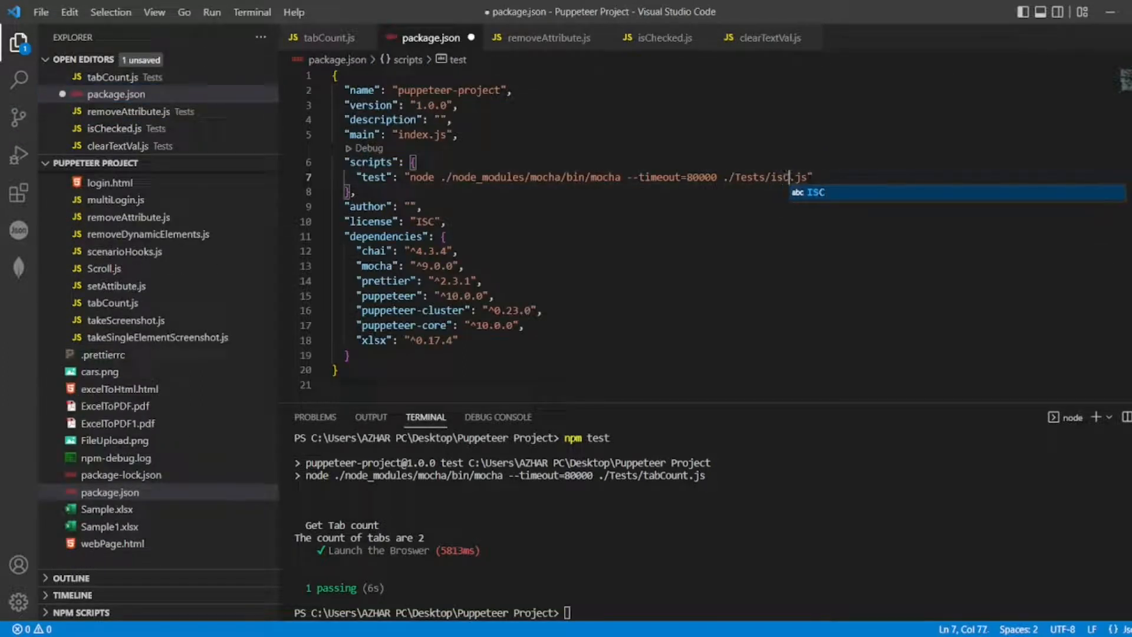
Point the package.json test script to Tests/isChecked.js, save, and run npm test
text(Checked)
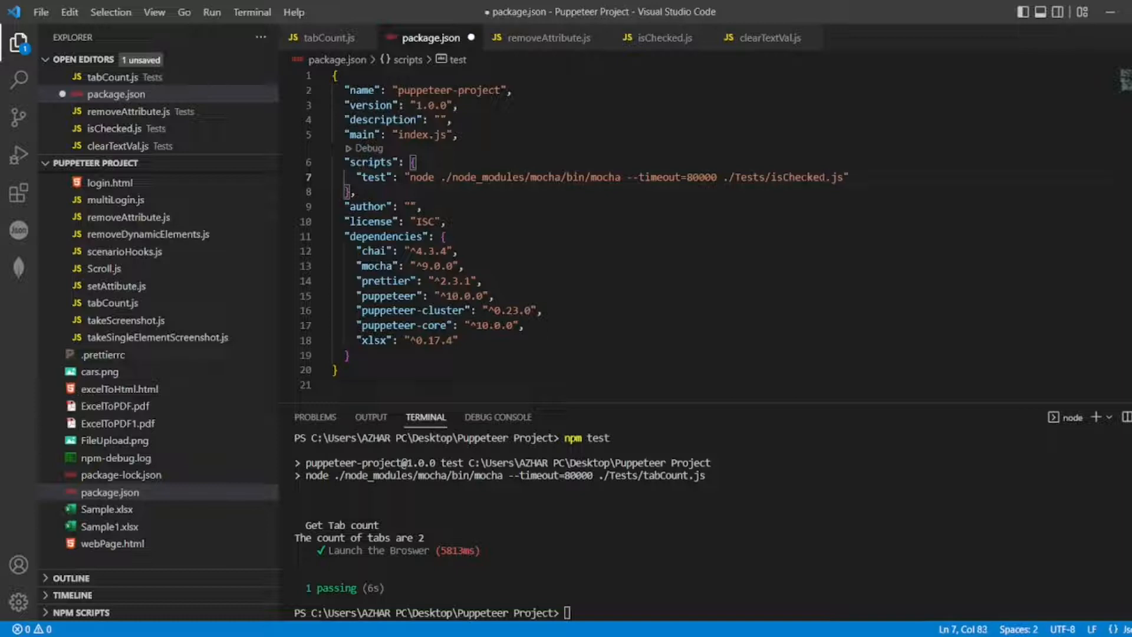
key(ctrl+s)
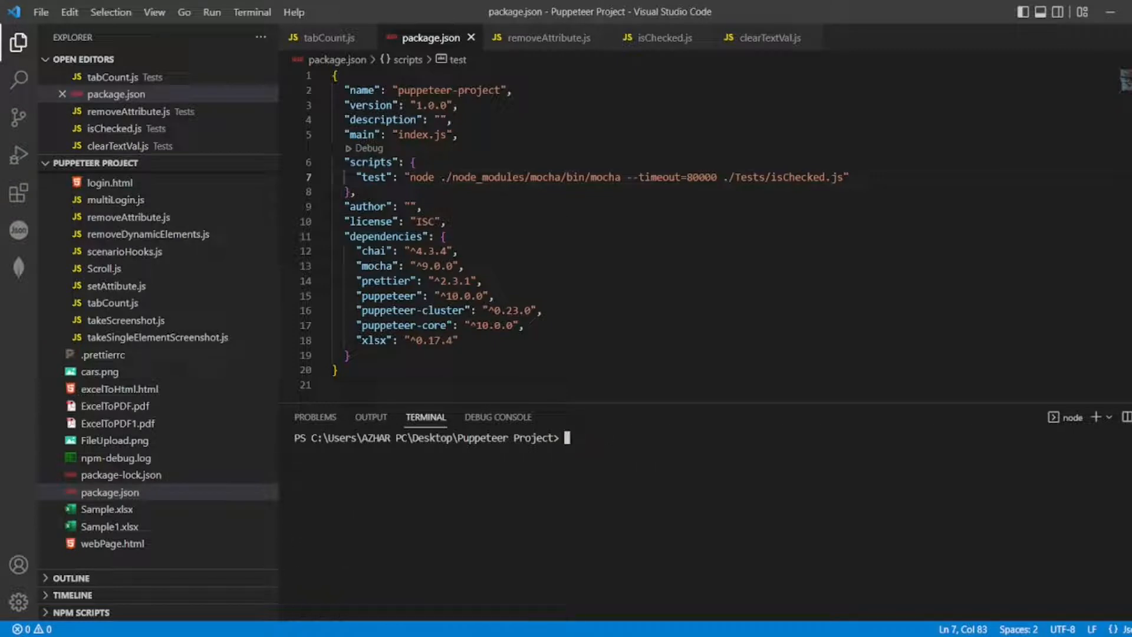
text(npm test)
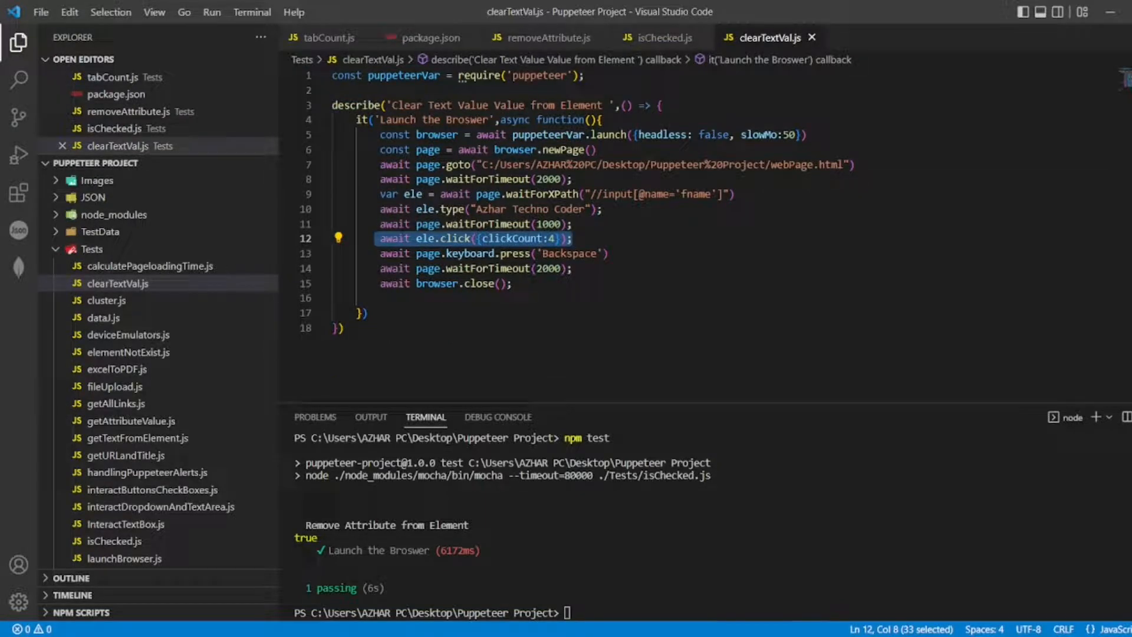
Comment out the checkbox click line in isChecked.js and rerun npm test
click(662, 37)
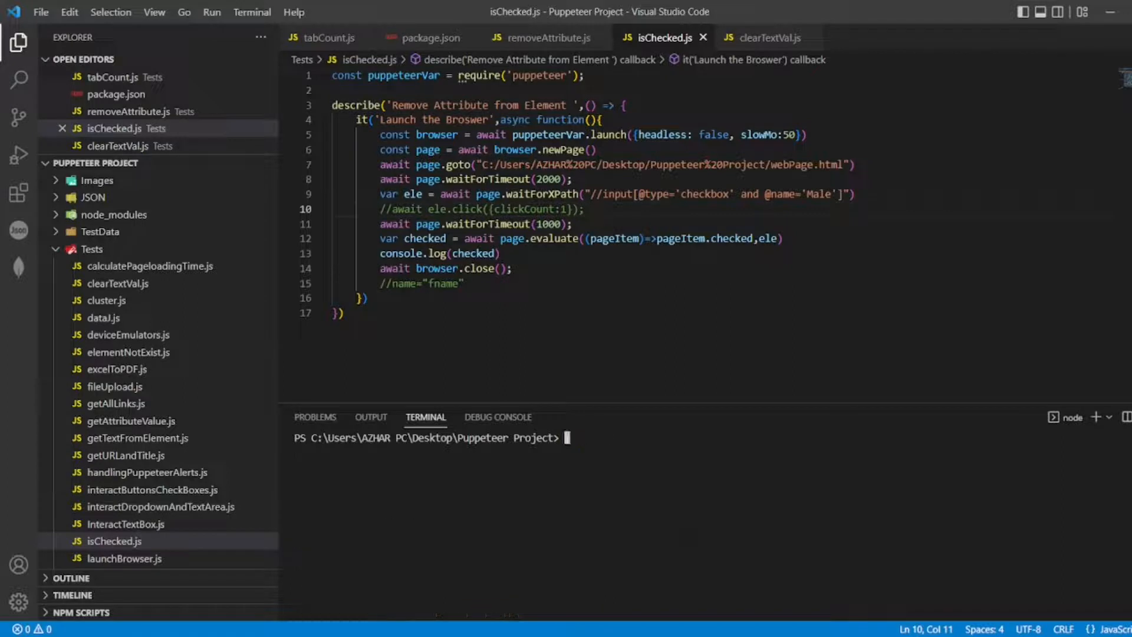
text(npm test)
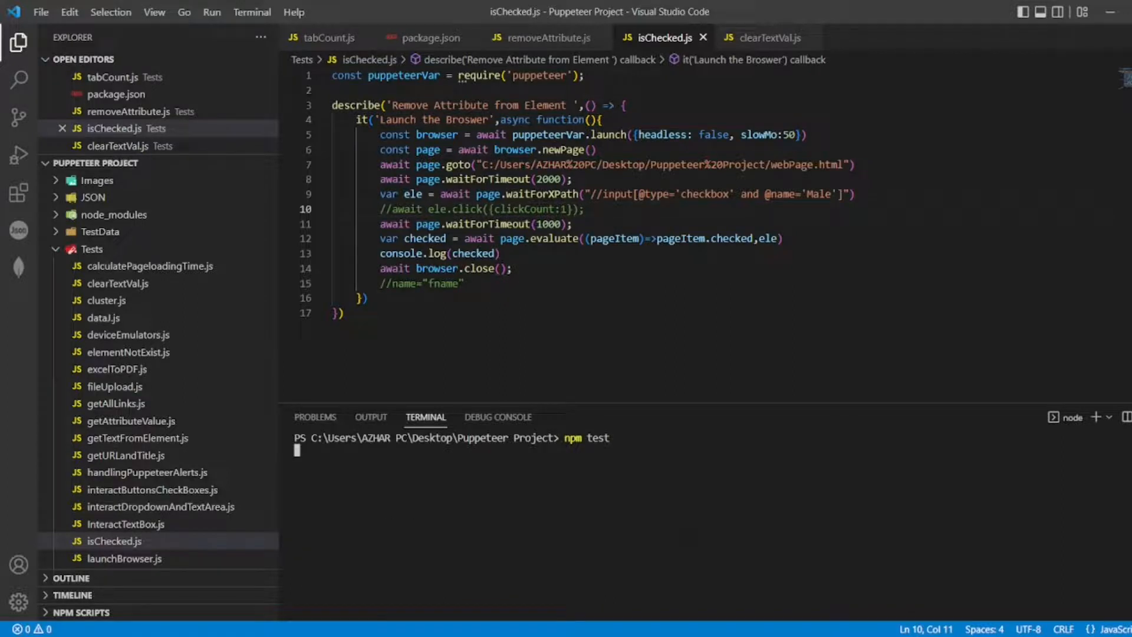
key(Enter)
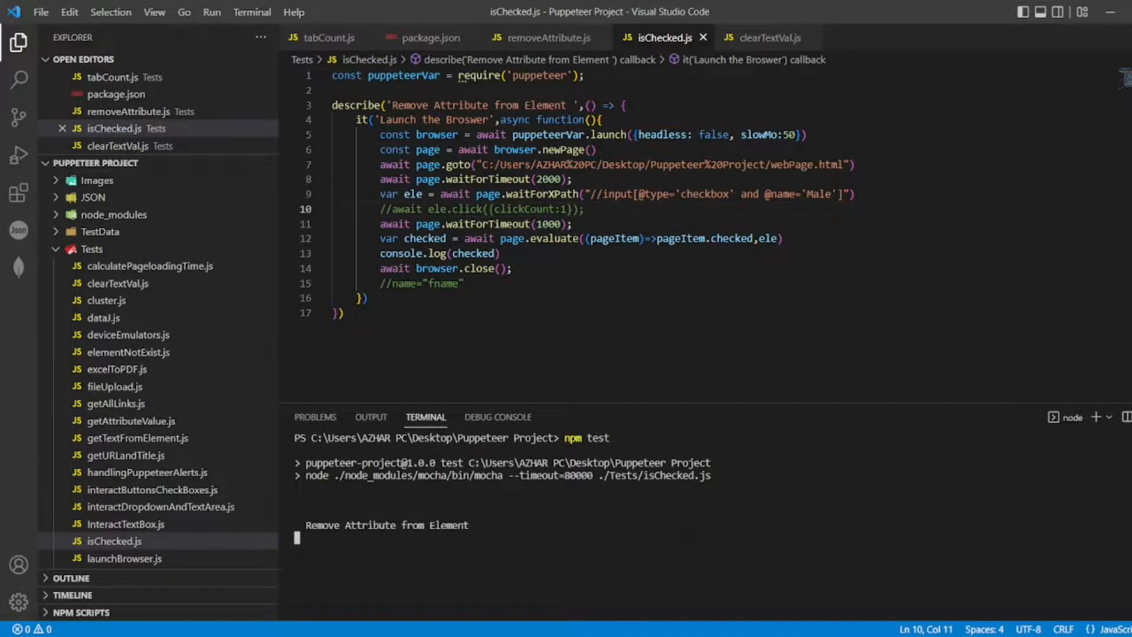